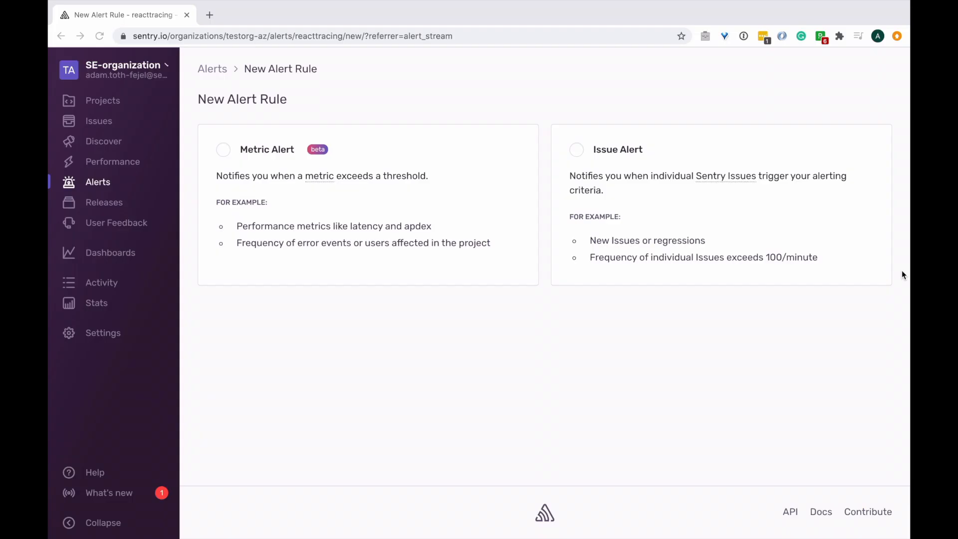
# Choose Metric Alert as the type of the new alert rule
pyautogui.click(223, 149)
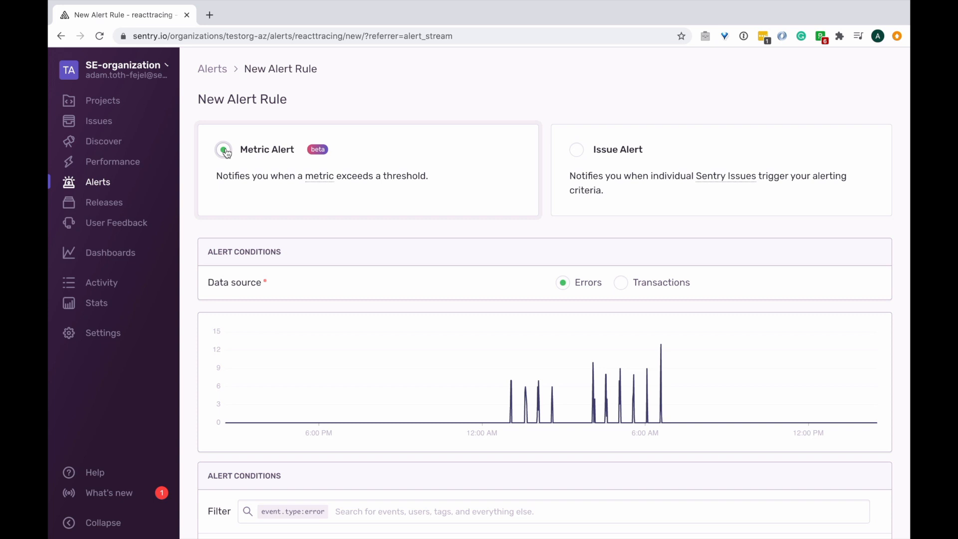
# Switch the data source to Transactions and filter events by browser:*
pyautogui.click(223, 149)
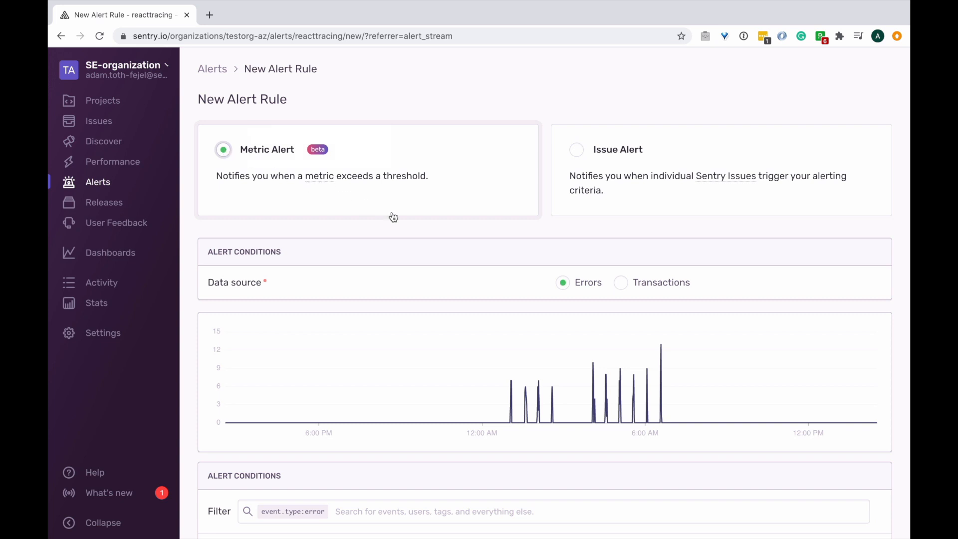
pyautogui.click(619, 283)
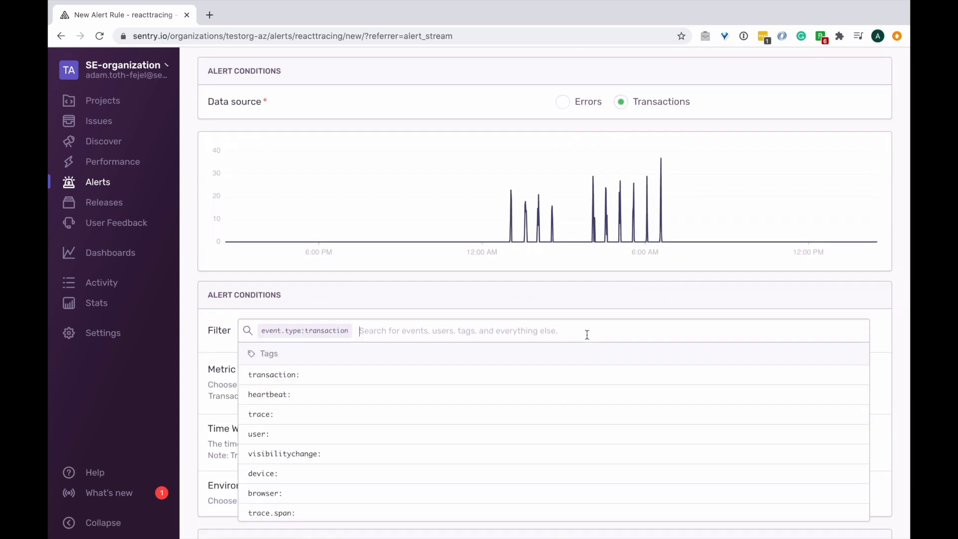
pyautogui.write('brow')
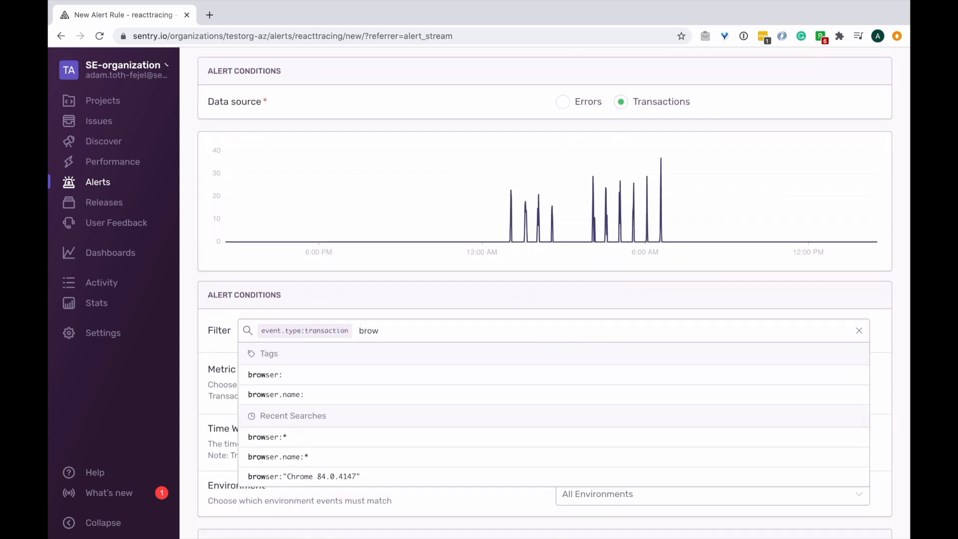
pyautogui.click(264, 374)
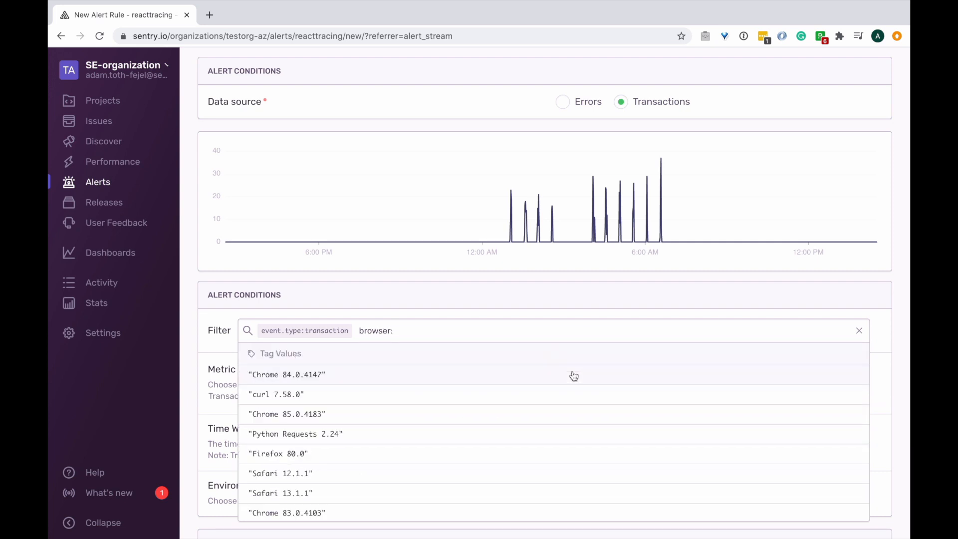
pyautogui.write('*')
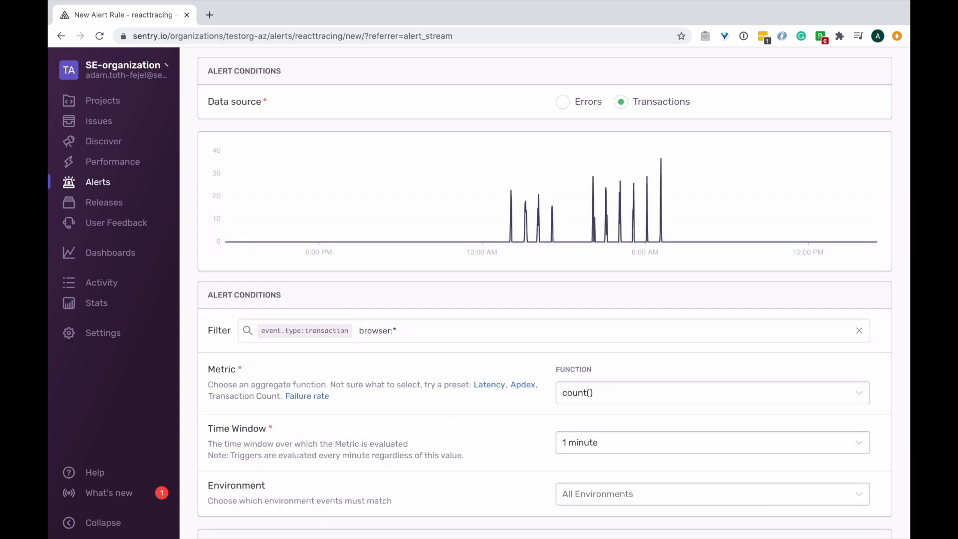
pyautogui.scroll(-3)
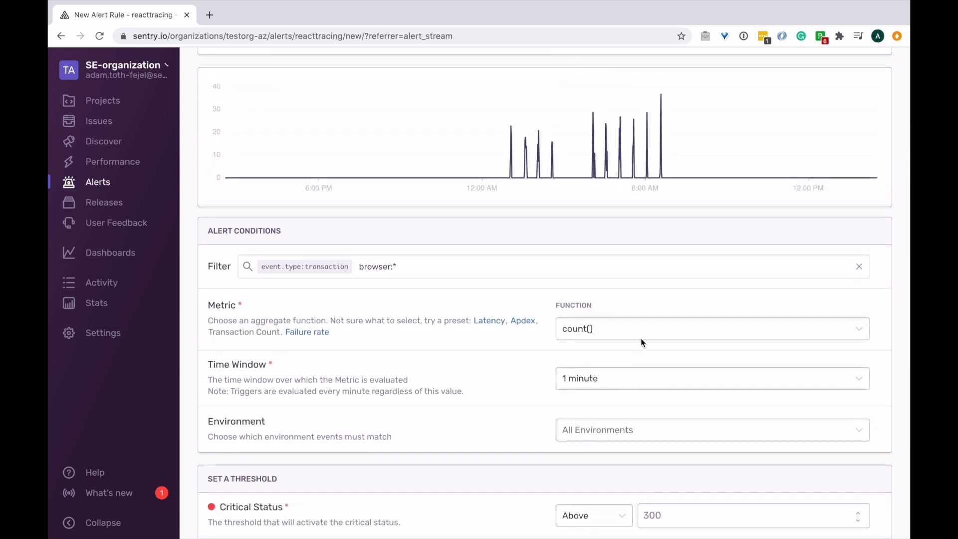
# After trying the Apdex and Transaction Count presets, set the metric to percentile(transaction.duration, 0.95)
pyautogui.click(712, 329)
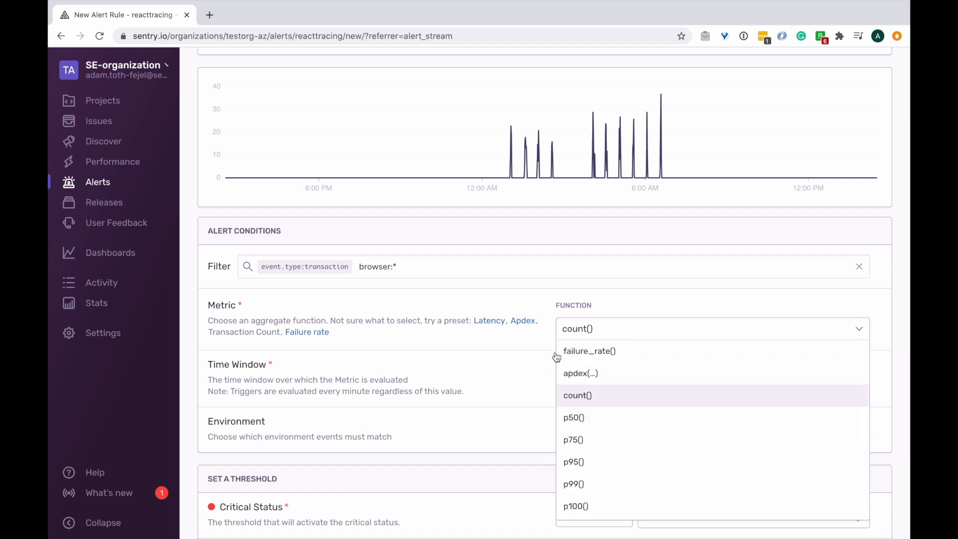
pyautogui.click(489, 320)
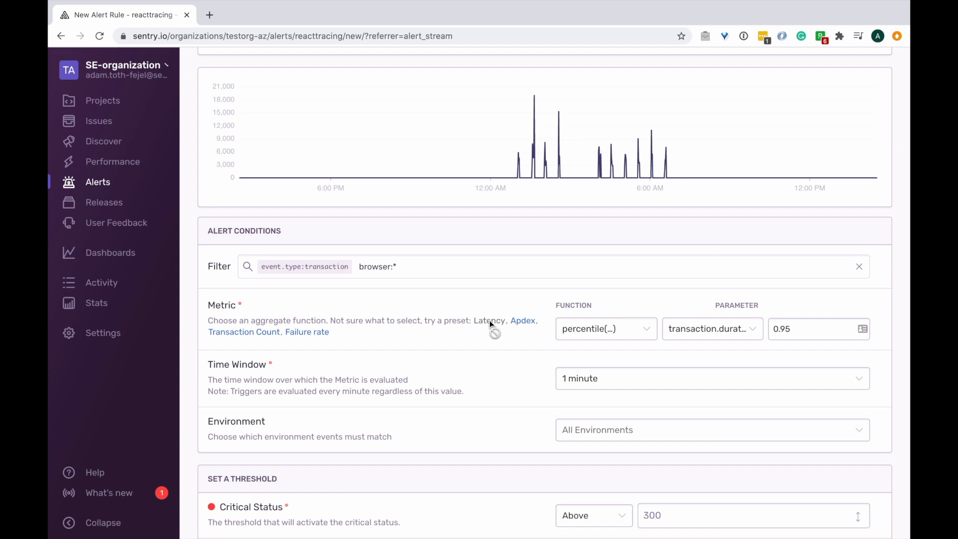
pyautogui.click(523, 320)
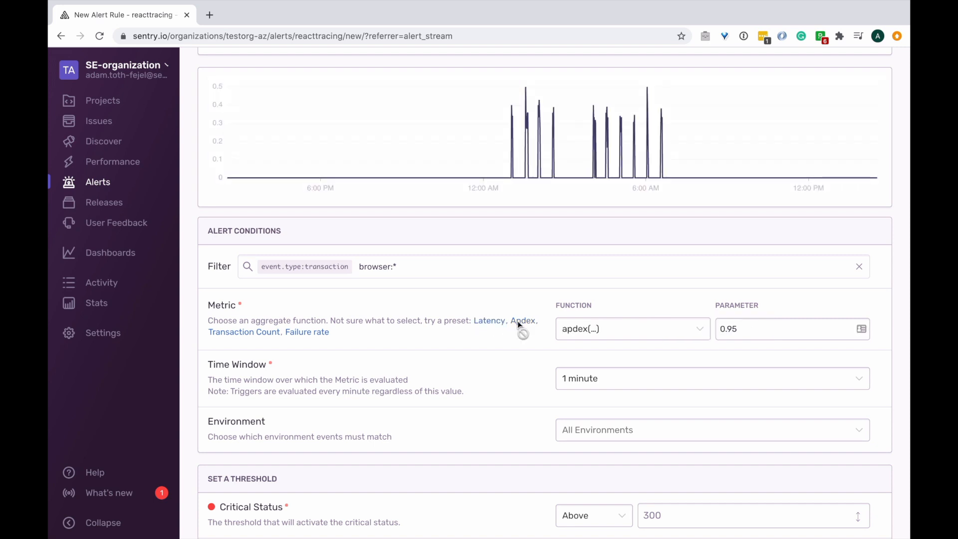
pyautogui.click(243, 332)
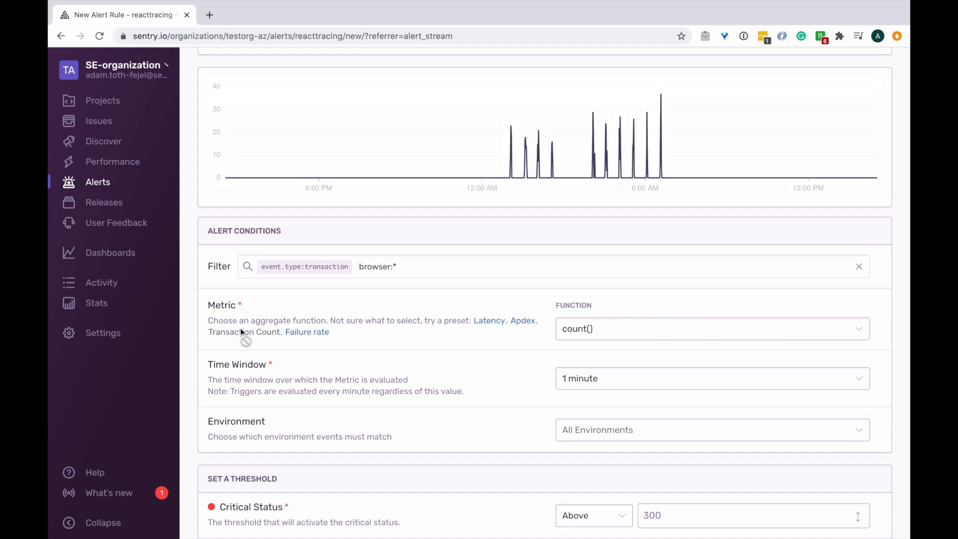
pyautogui.click(307, 331)
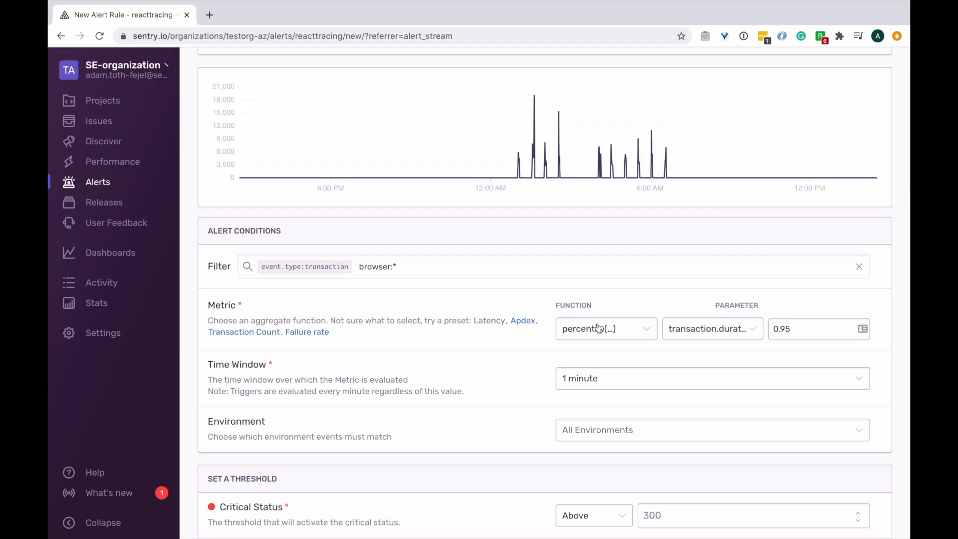
pyautogui.click(806, 328)
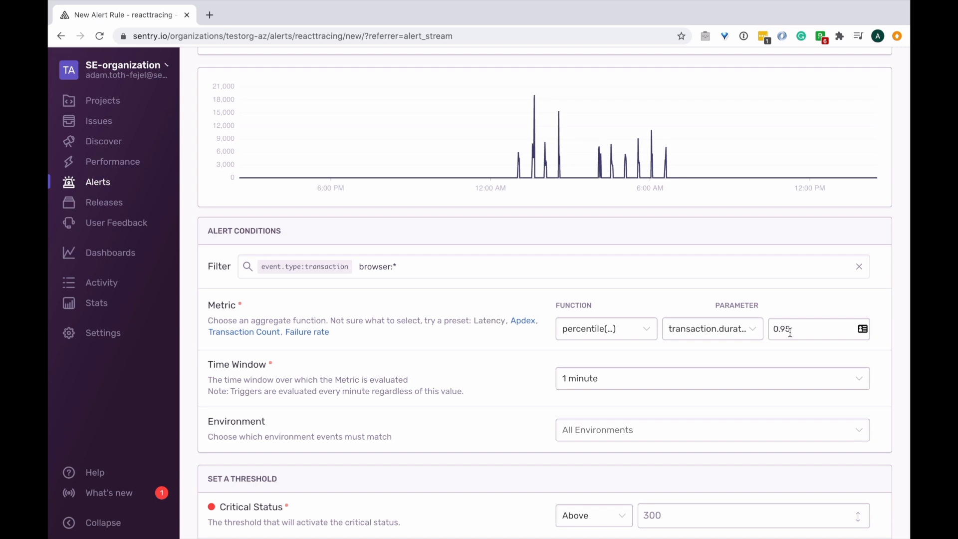
pyautogui.click(712, 379)
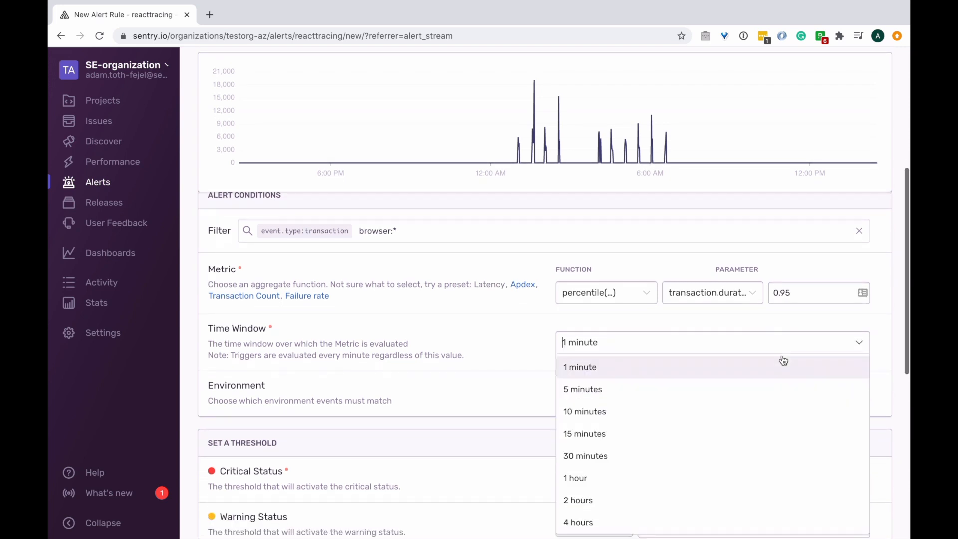
# Set a 5-minute time window, the prod environment, and a critical threshold of 90
pyautogui.click(582, 389)
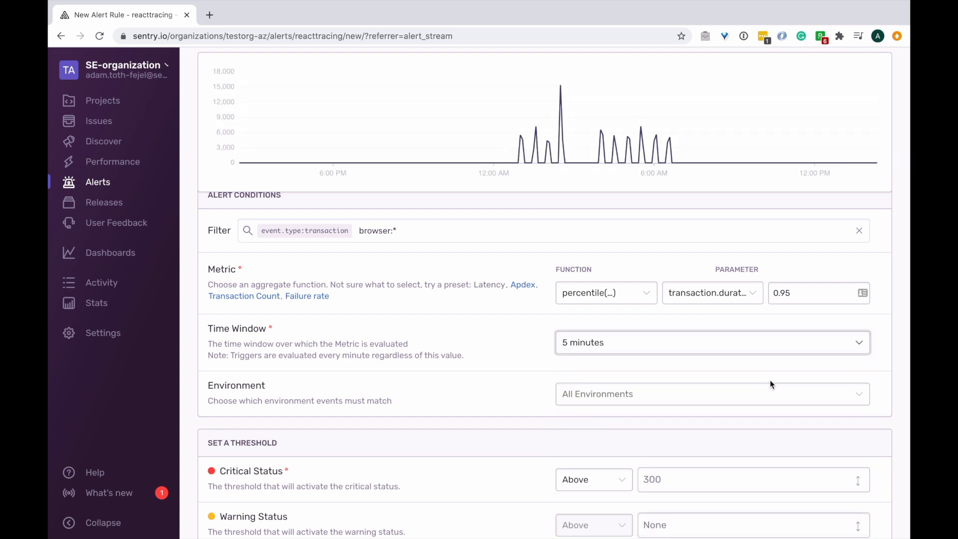
pyautogui.scroll(-3)
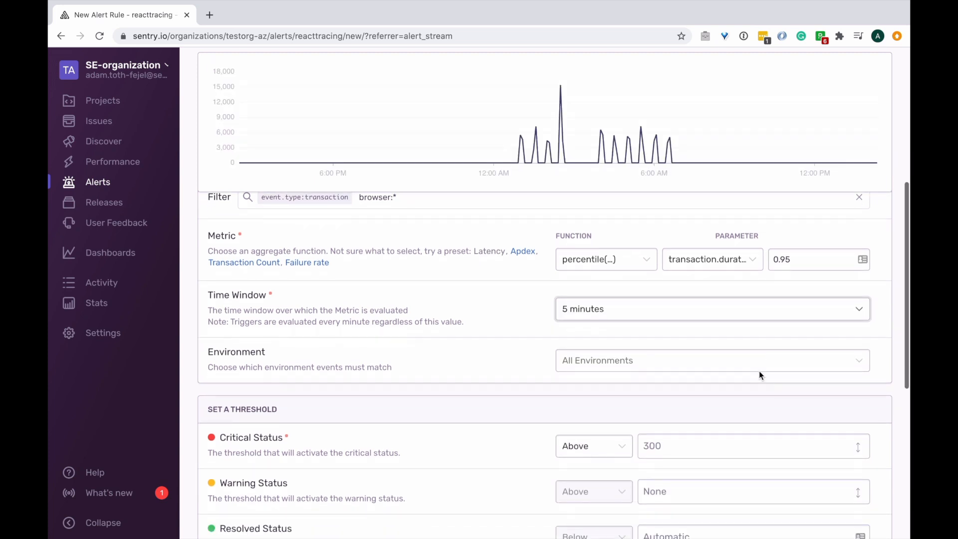
pyautogui.click(712, 360)
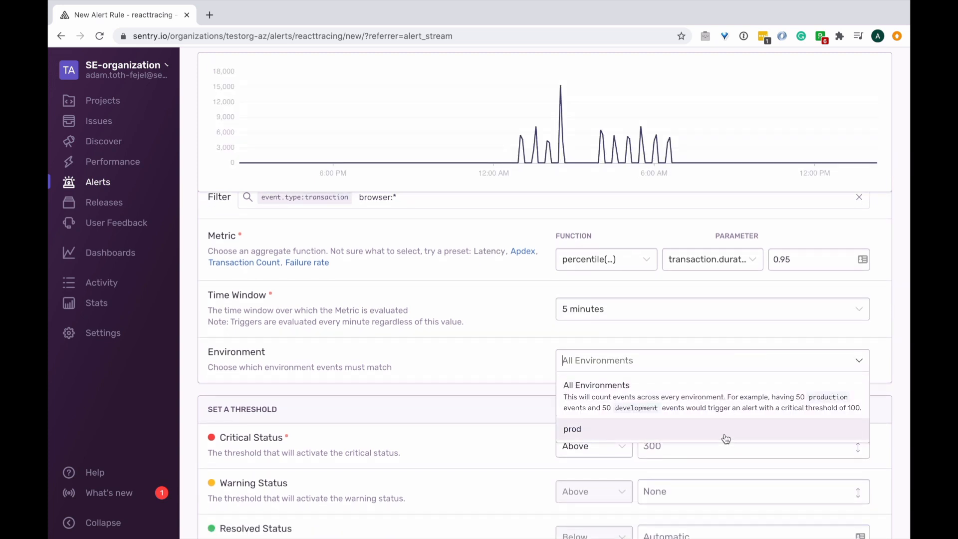
pyautogui.click(572, 429)
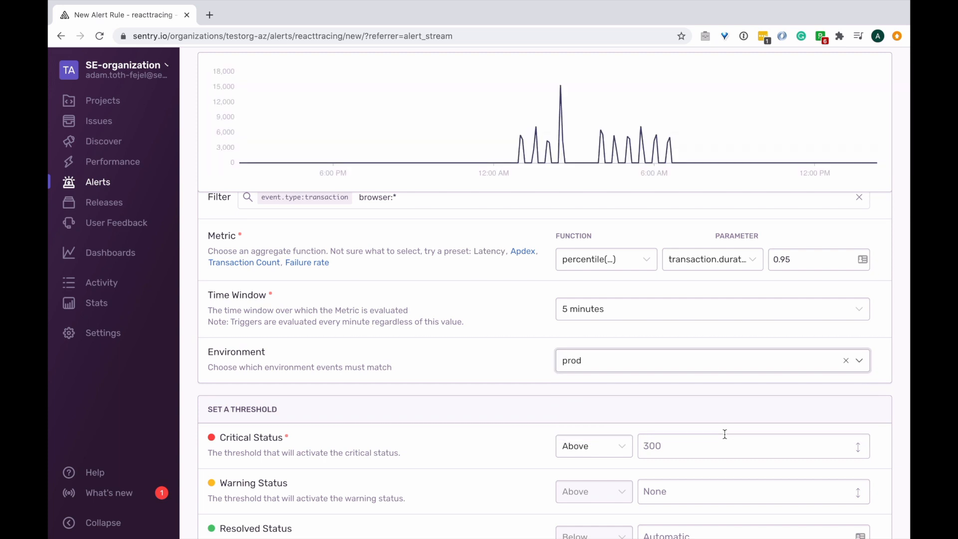
pyautogui.scroll(-3)
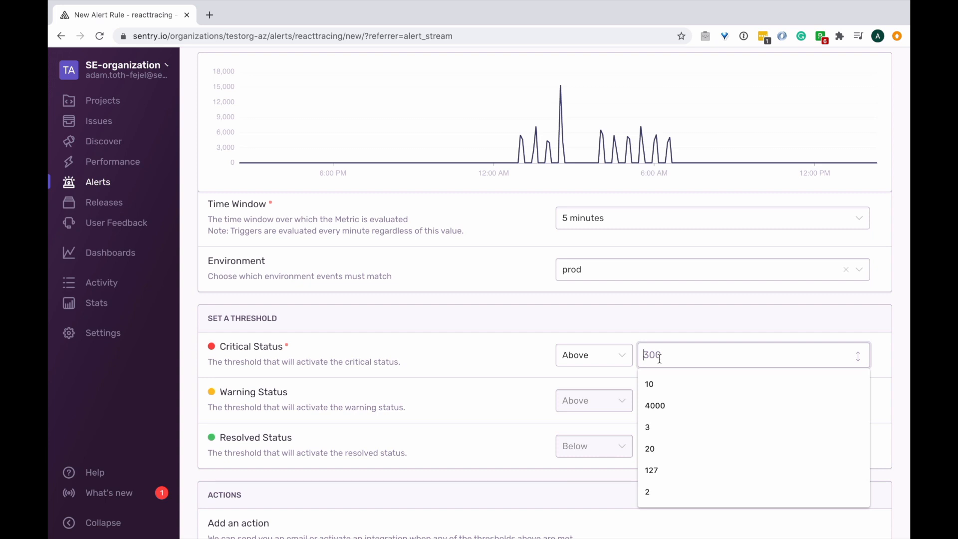
pyautogui.write('90')
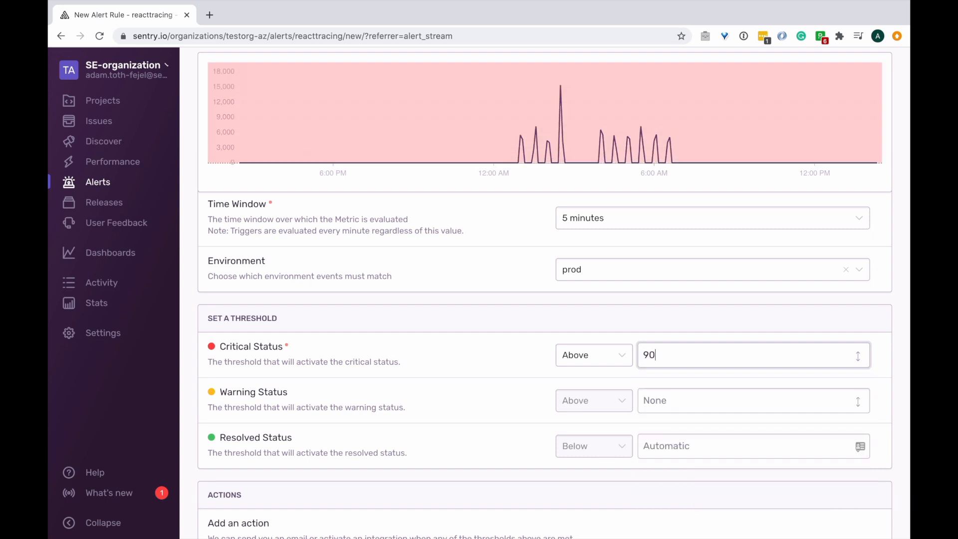